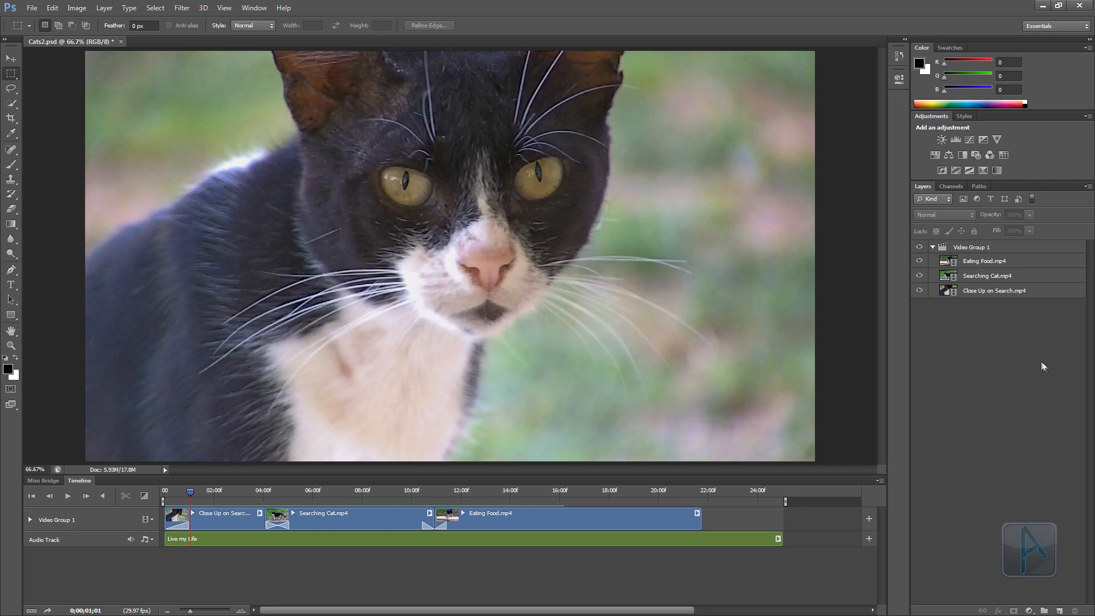
{"action": "mouse_move", "coordinate": [895, 355]}
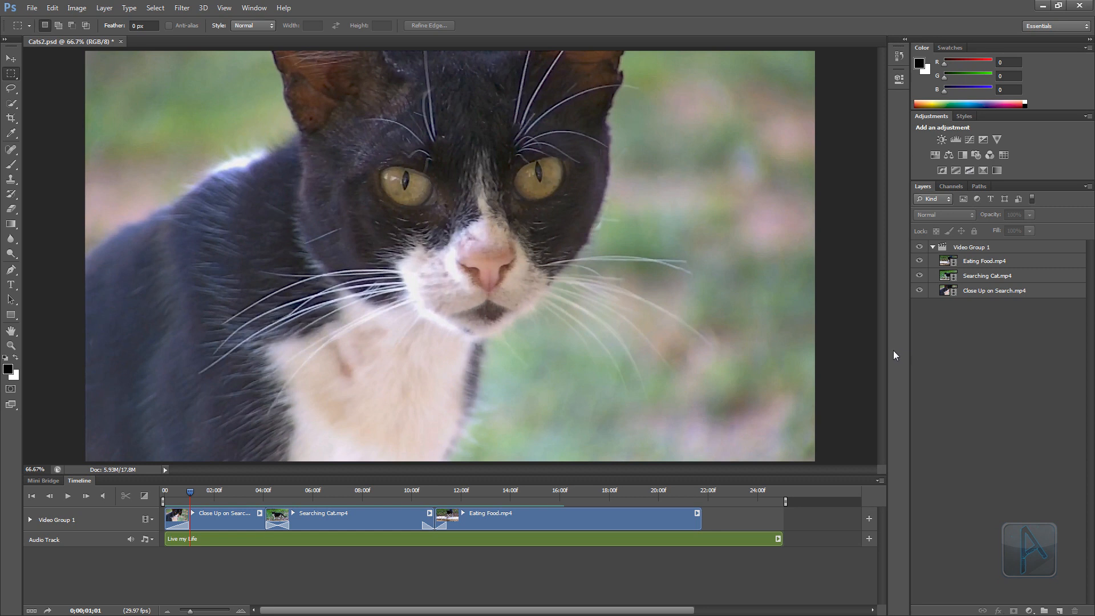
{"action": "mouse_move", "coordinate": [949, 340]}
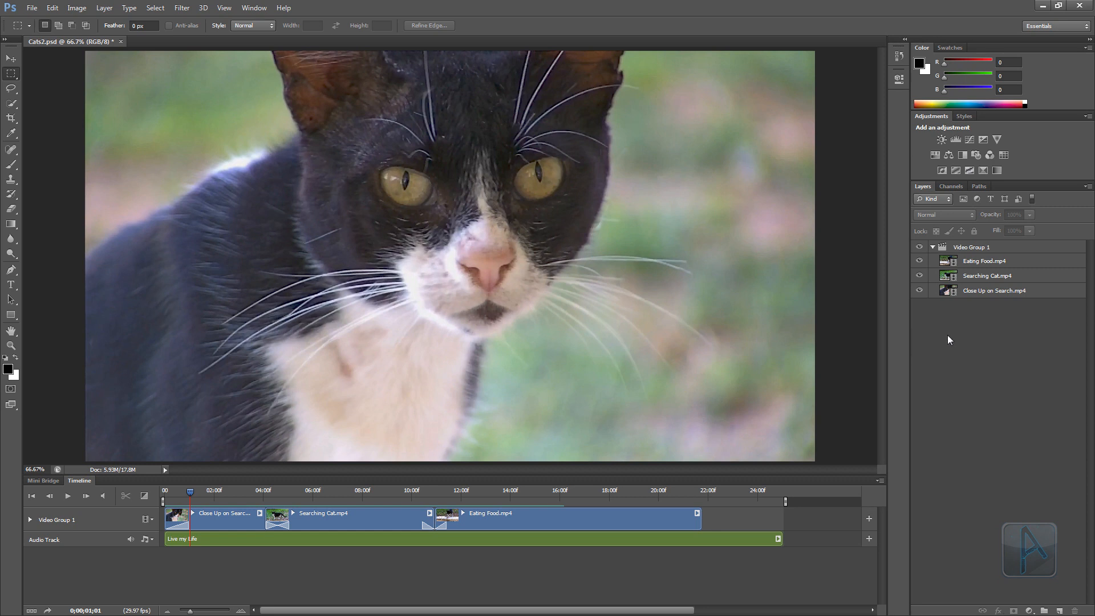
{"action": "mouse_move", "coordinate": [892, 380]}
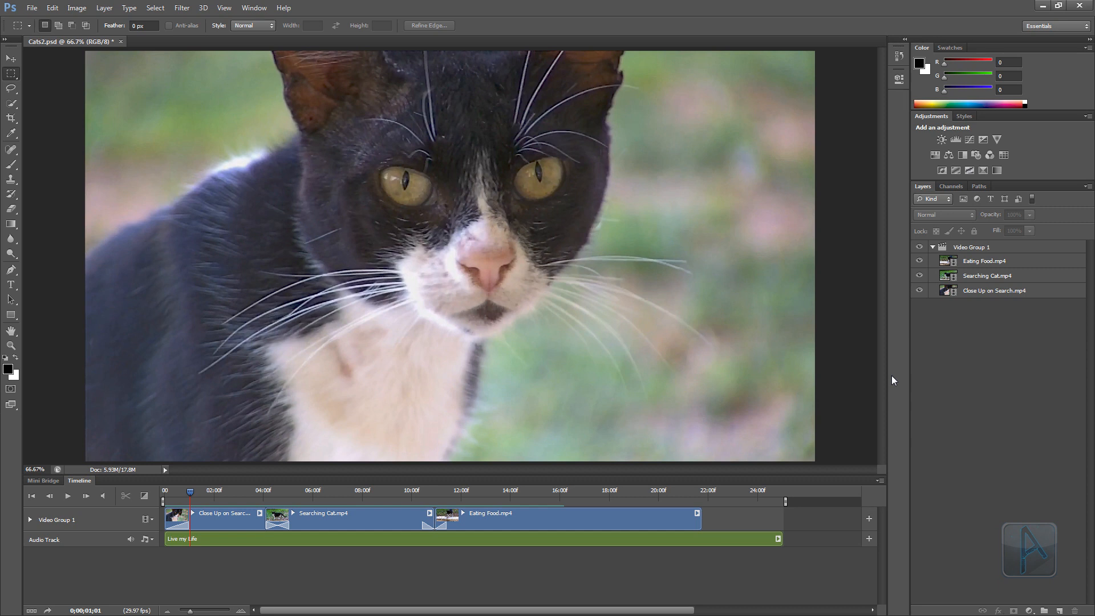
{"action": "mouse_move", "coordinate": [361, 445]}
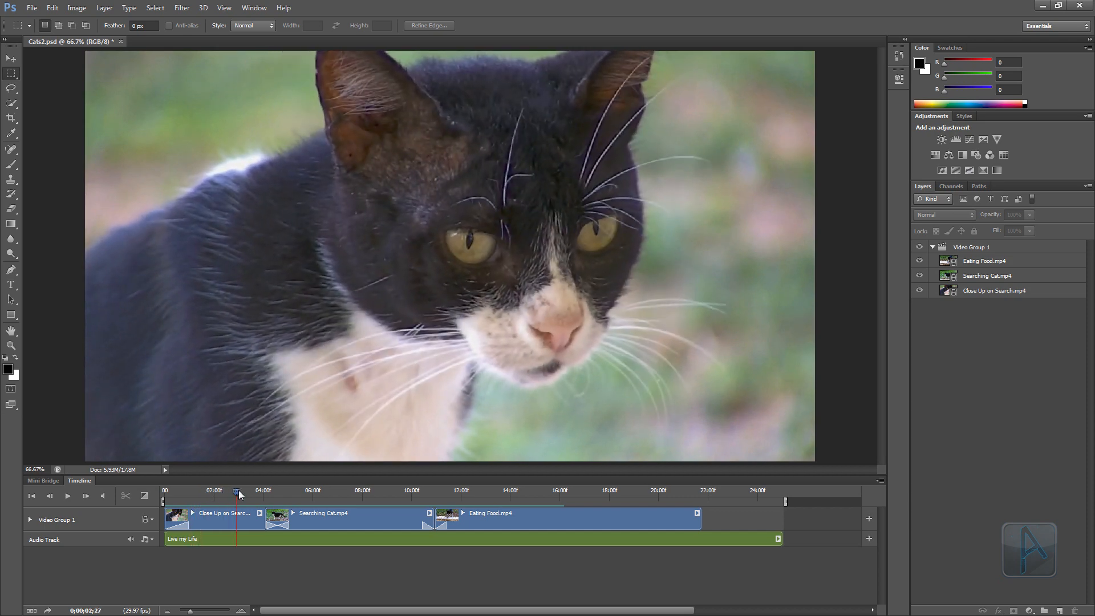
- Scrub the playhead to about 0;00;02;27 in the Close Up on Search clip
{"action": "left_click_drag", "start_coordinate": [238, 494], "coordinate": [204, 494]}
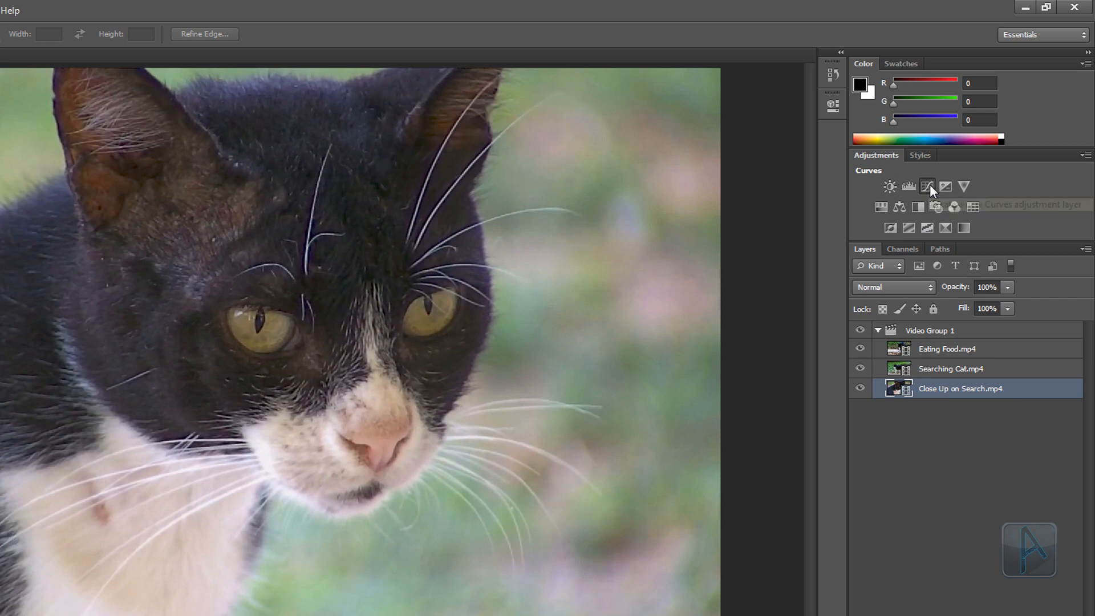
- Add a Curves adjustment to the first clip with an S-curve for more contrast
{"action": "left_click", "coordinate": [927, 187]}
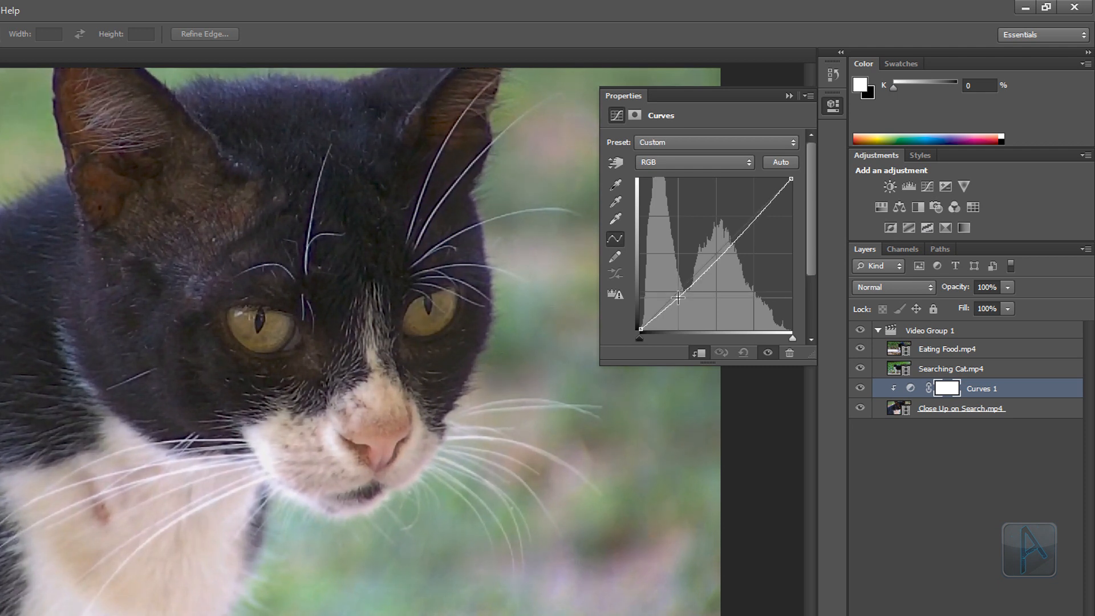
{"action": "left_click_drag", "start_coordinate": [677, 295], "coordinate": [677, 301]}
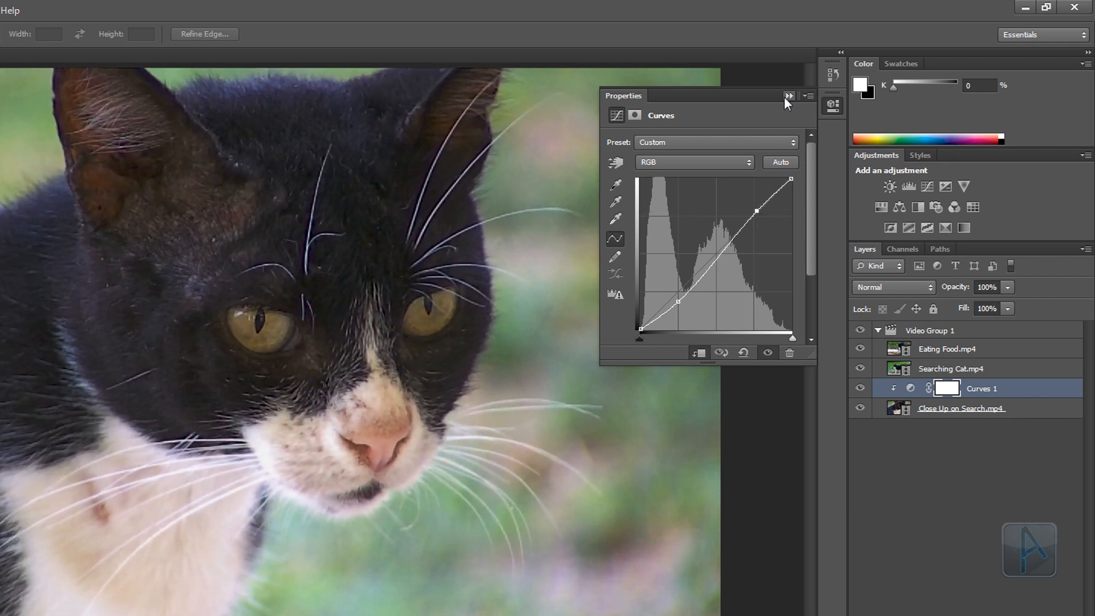
{"action": "left_click", "coordinate": [789, 96]}
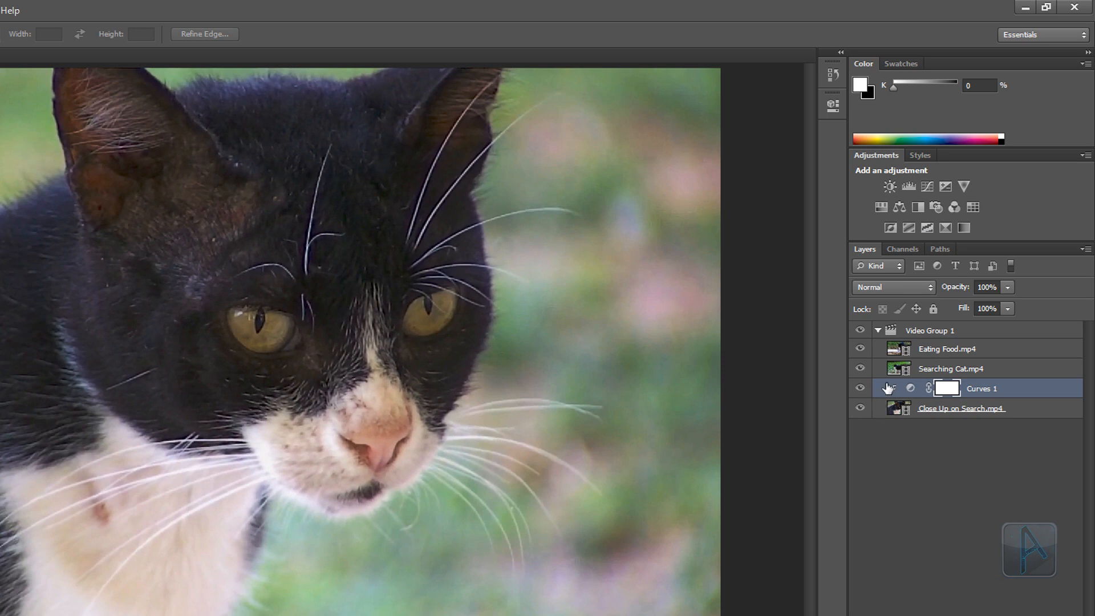
{"action": "mouse_move", "coordinate": [888, 405]}
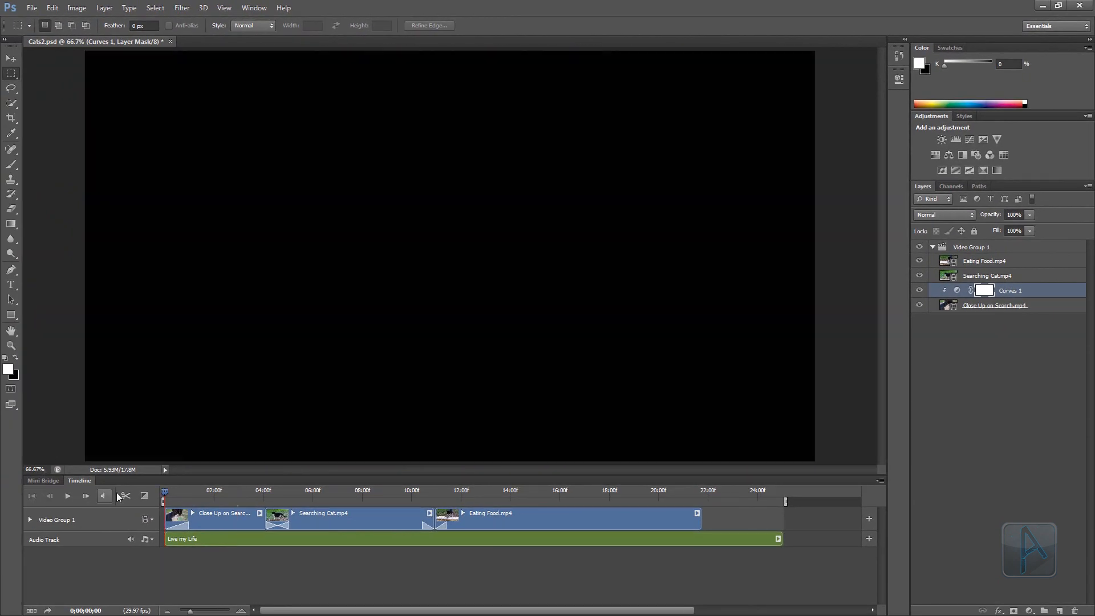
{"action": "left_click", "coordinate": [67, 495]}
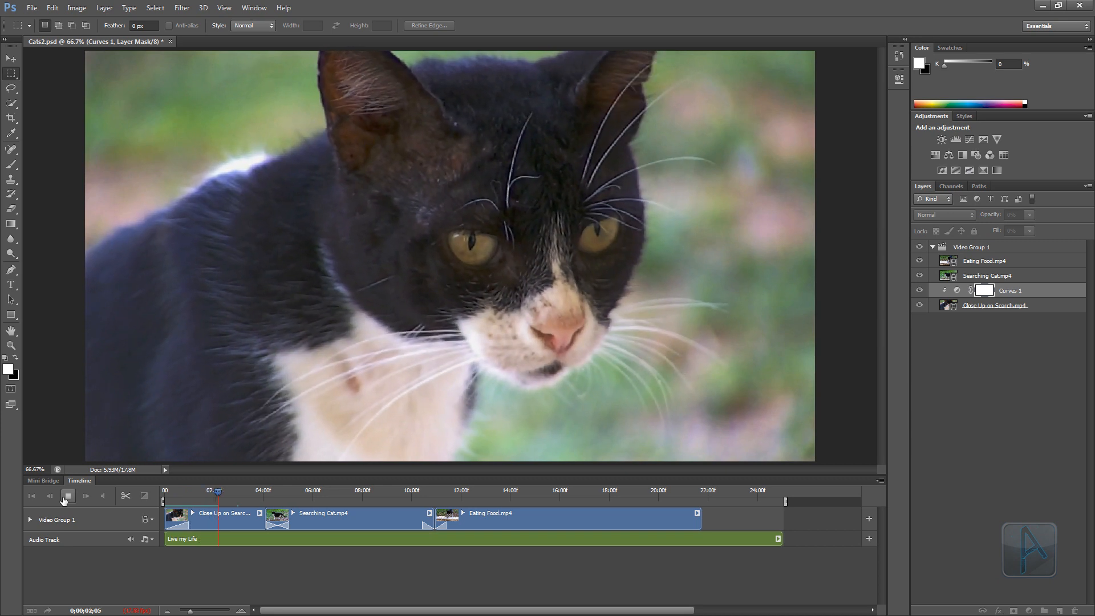
{"action": "left_click", "coordinate": [68, 495]}
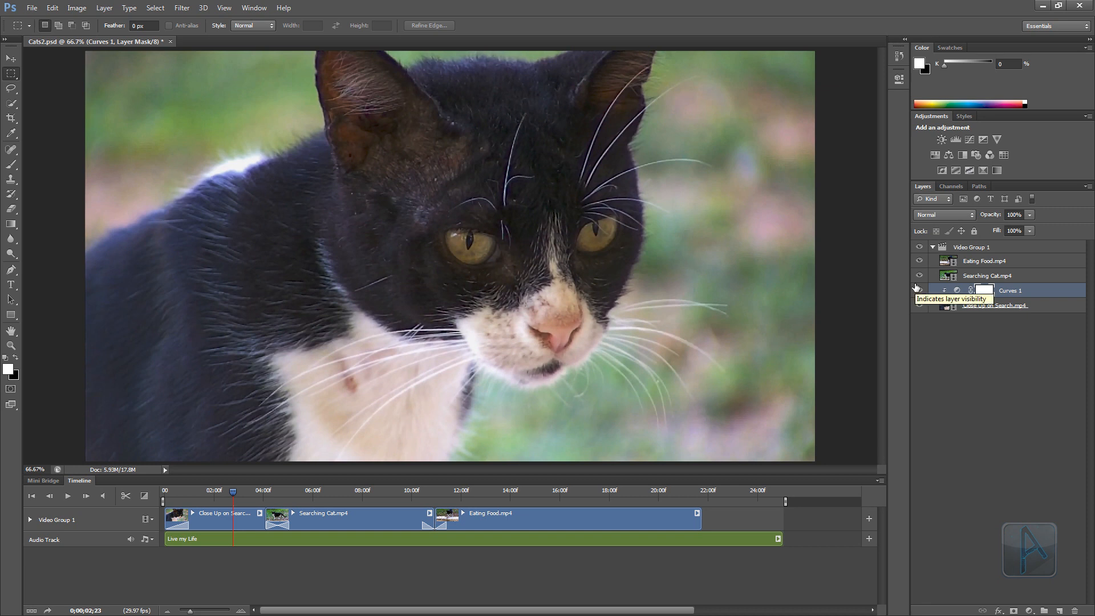
{"action": "mouse_move", "coordinate": [995, 363]}
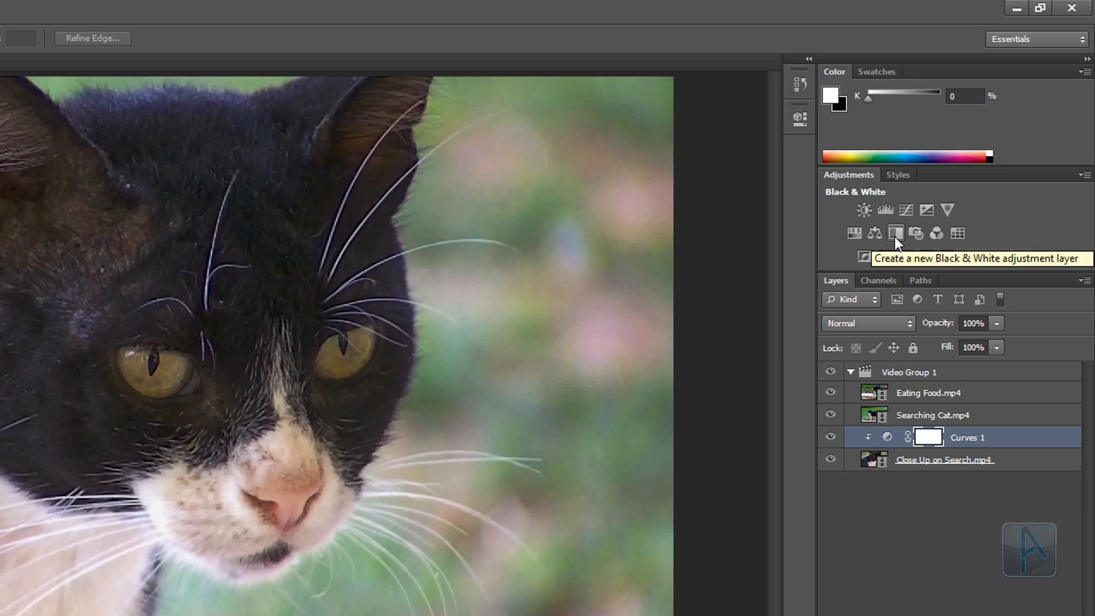
- Add a default Black & White adjustment above Curves 1
{"action": "left_click", "coordinate": [896, 234]}
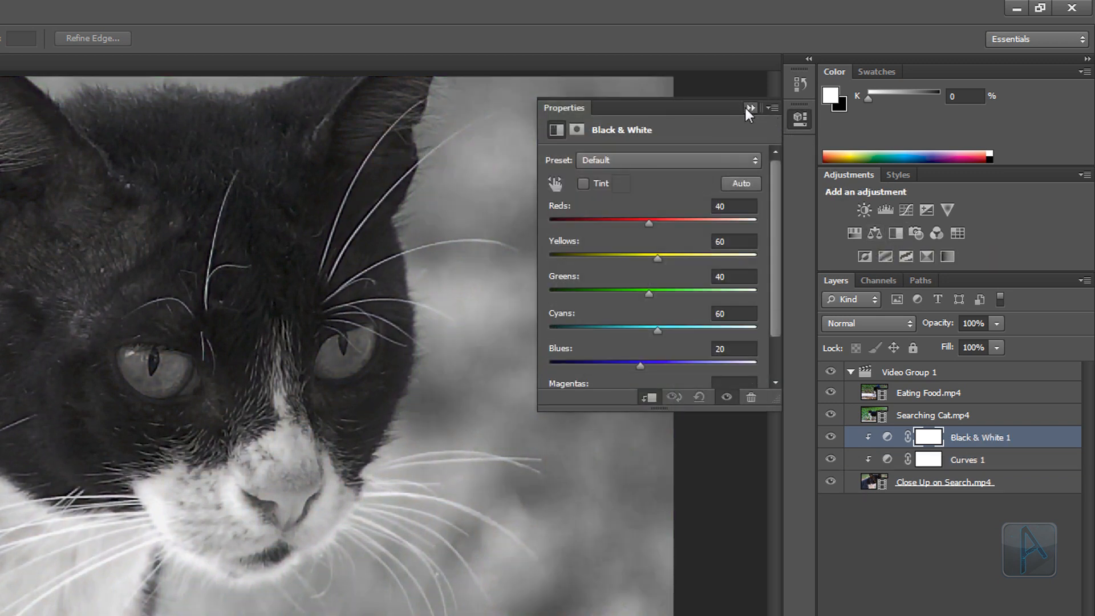
{"action": "left_click", "coordinate": [750, 108]}
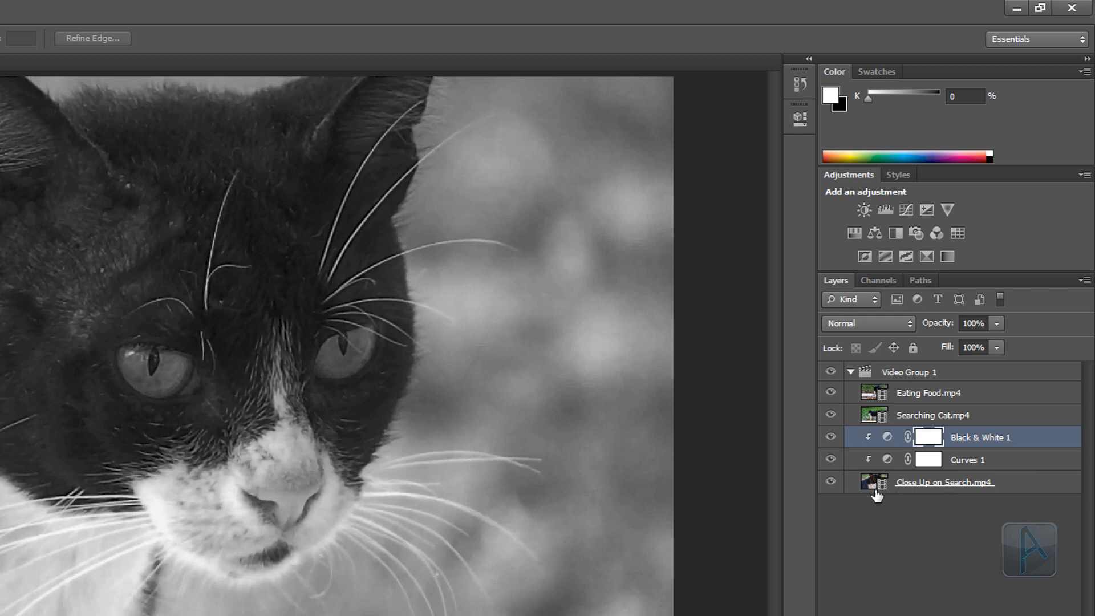
{"action": "mouse_move", "coordinate": [902, 497]}
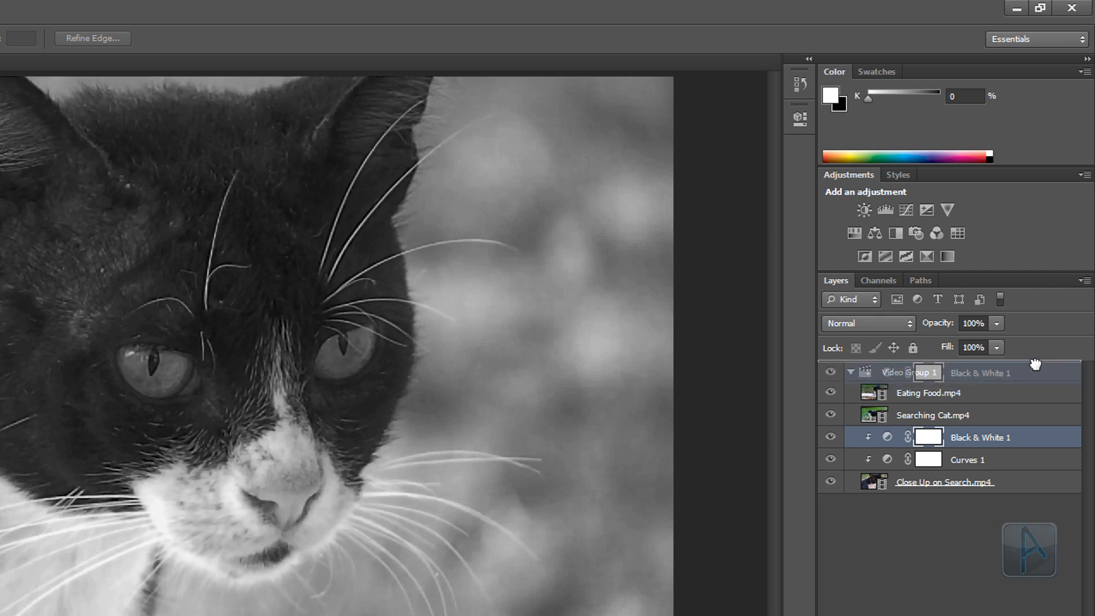
- Move Black & White 1 to its own track, trim it to end at 04:21, and preview
{"action": "left_click_drag", "start_coordinate": [980, 437], "coordinate": [979, 372]}
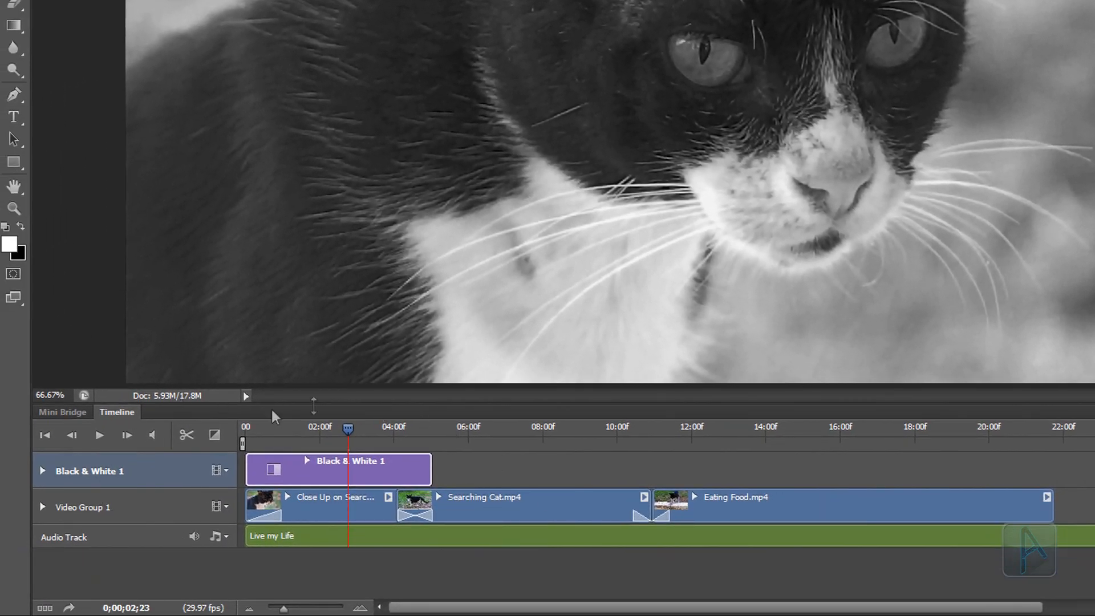
{"action": "mouse_move", "coordinate": [452, 499]}
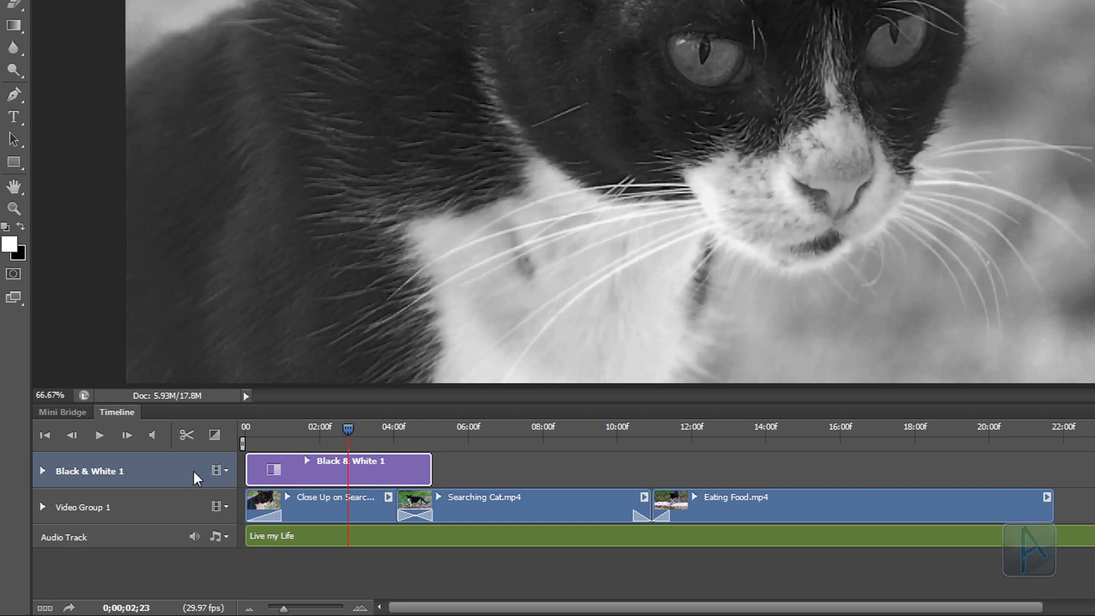
{"action": "mouse_move", "coordinate": [197, 531]}
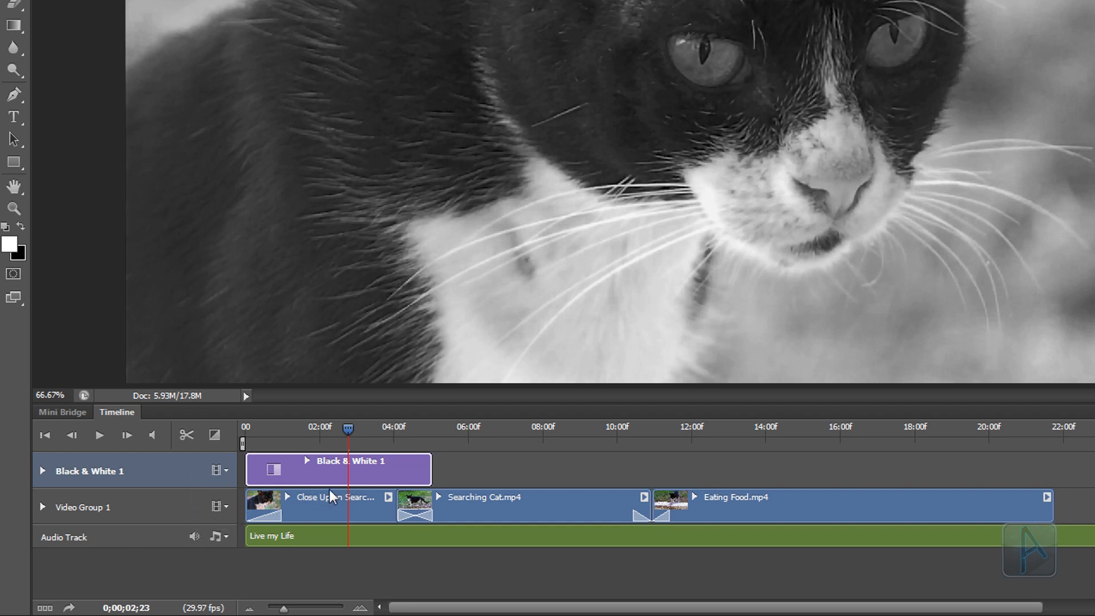
{"action": "left_click_drag", "start_coordinate": [348, 427], "coordinate": [421, 426]}
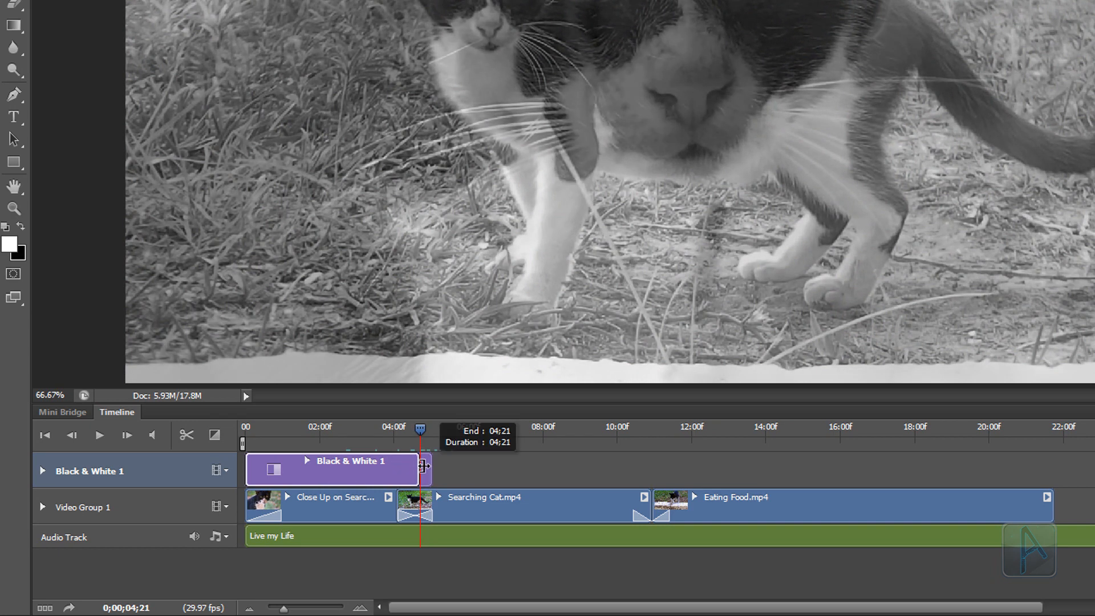
{"action": "left_click_drag", "start_coordinate": [424, 468], "coordinate": [451, 476]}
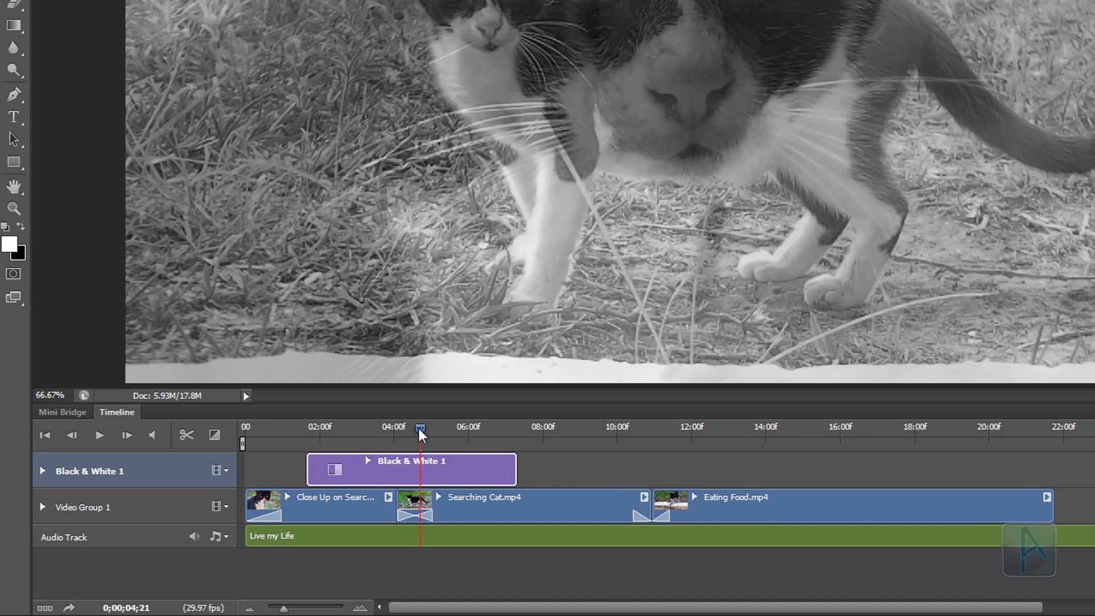
{"action": "left_click_drag", "start_coordinate": [421, 427], "coordinate": [417, 427]}
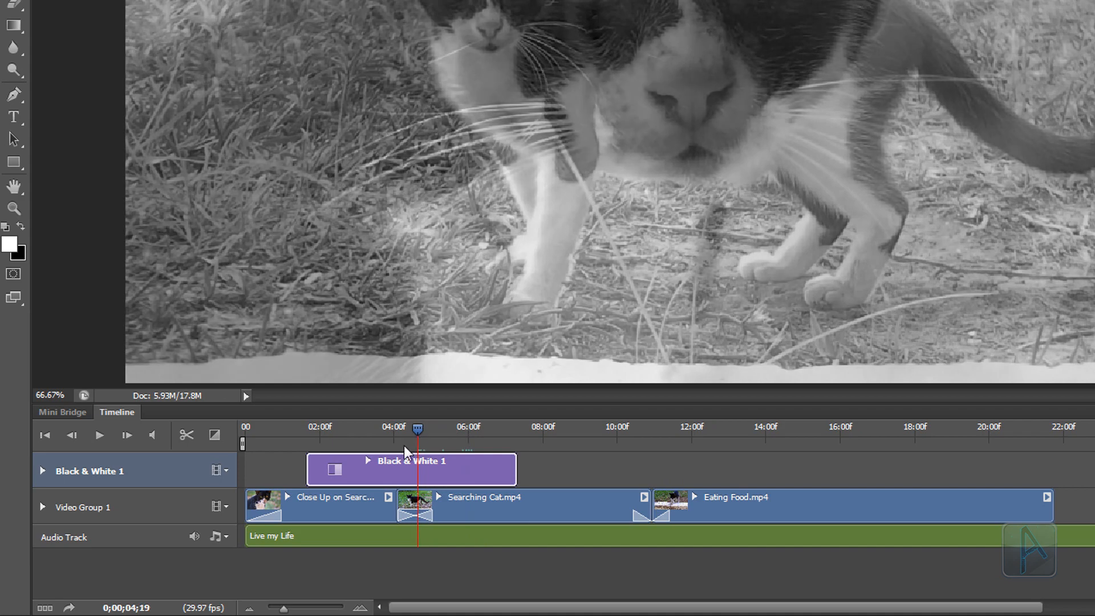
{"action": "left_click_drag", "start_coordinate": [416, 427], "coordinate": [398, 427]}
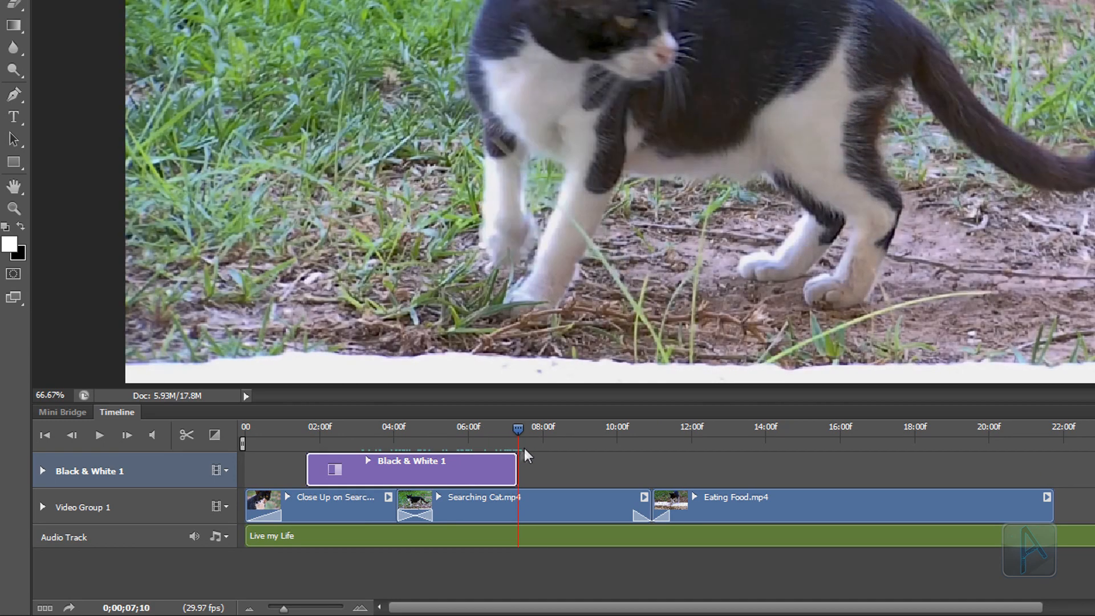
- Expand Black & White 1's properties and add an Opacity keyframe at the clip start
{"action": "left_click_drag", "start_coordinate": [518, 432], "coordinate": [511, 431]}
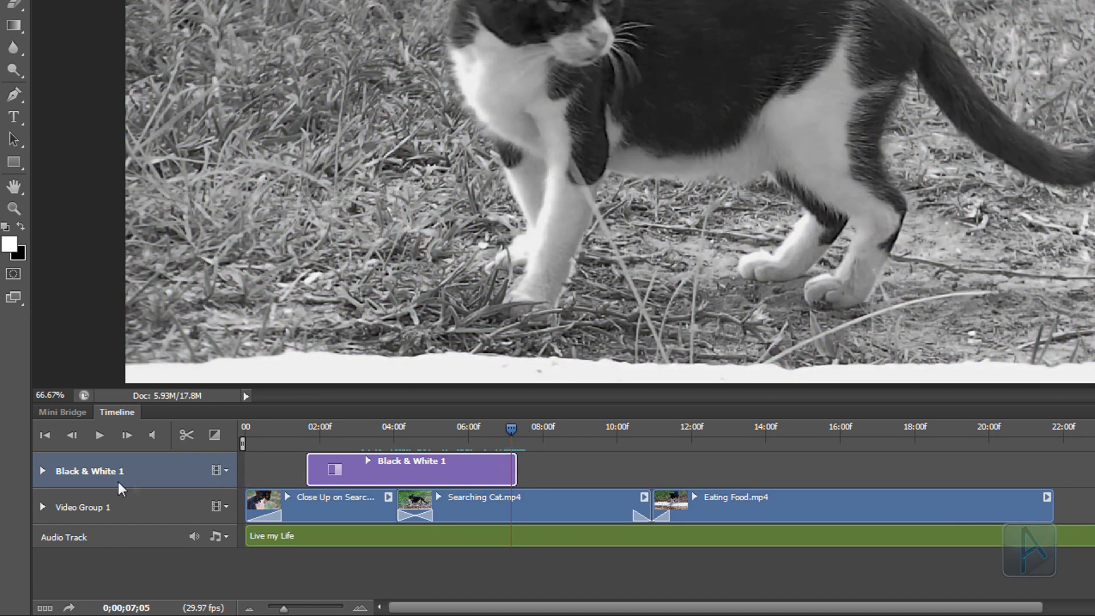
{"action": "left_click", "coordinate": [41, 470]}
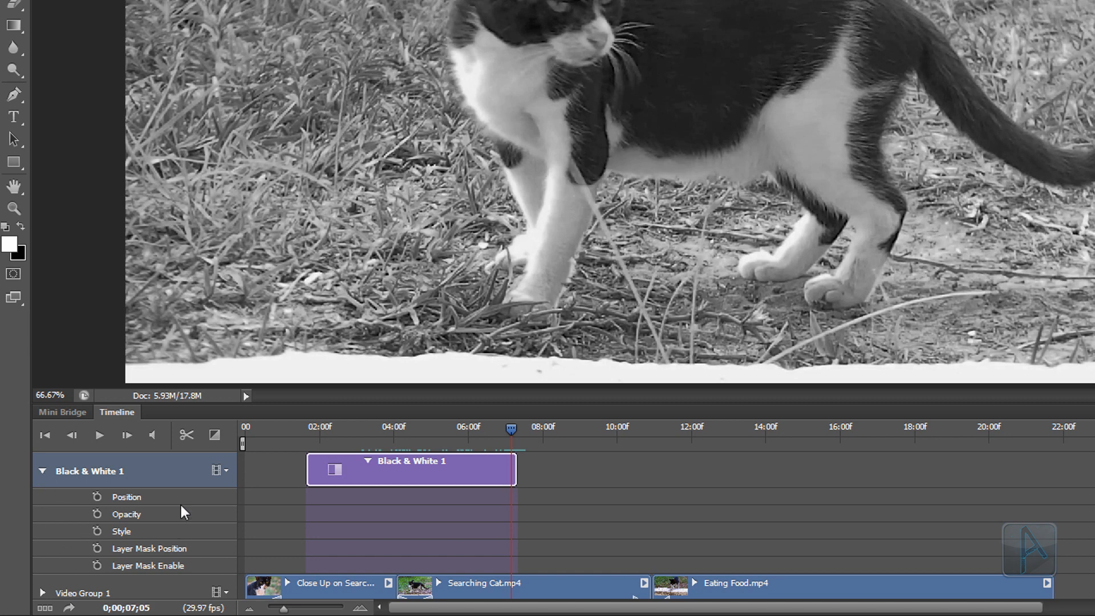
{"action": "mouse_move", "coordinate": [139, 515]}
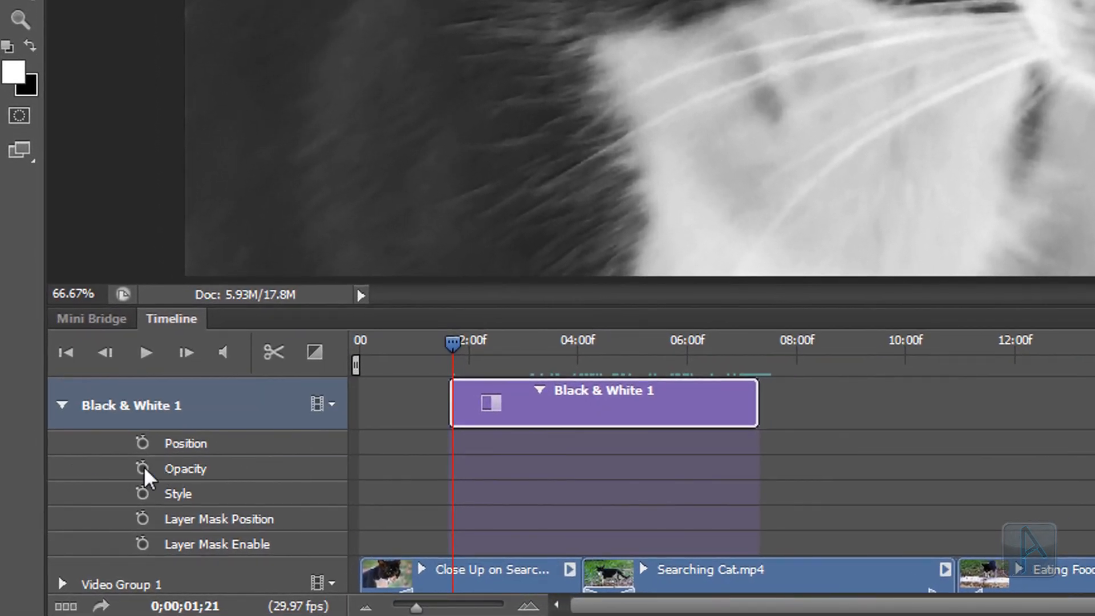
{"action": "left_click", "coordinate": [142, 468]}
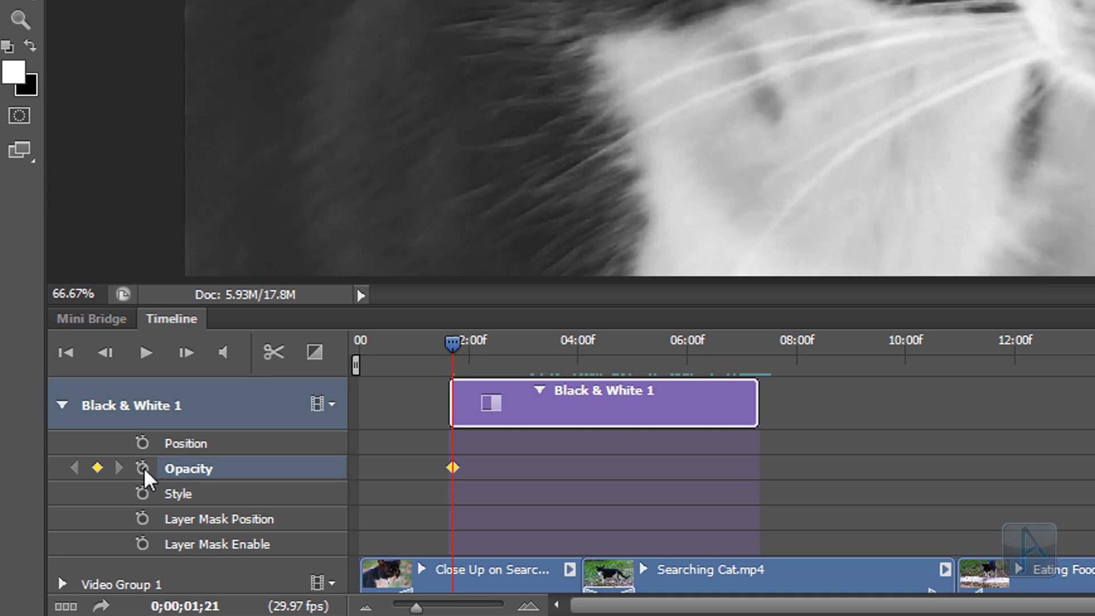
{"action": "mouse_move", "coordinate": [427, 475]}
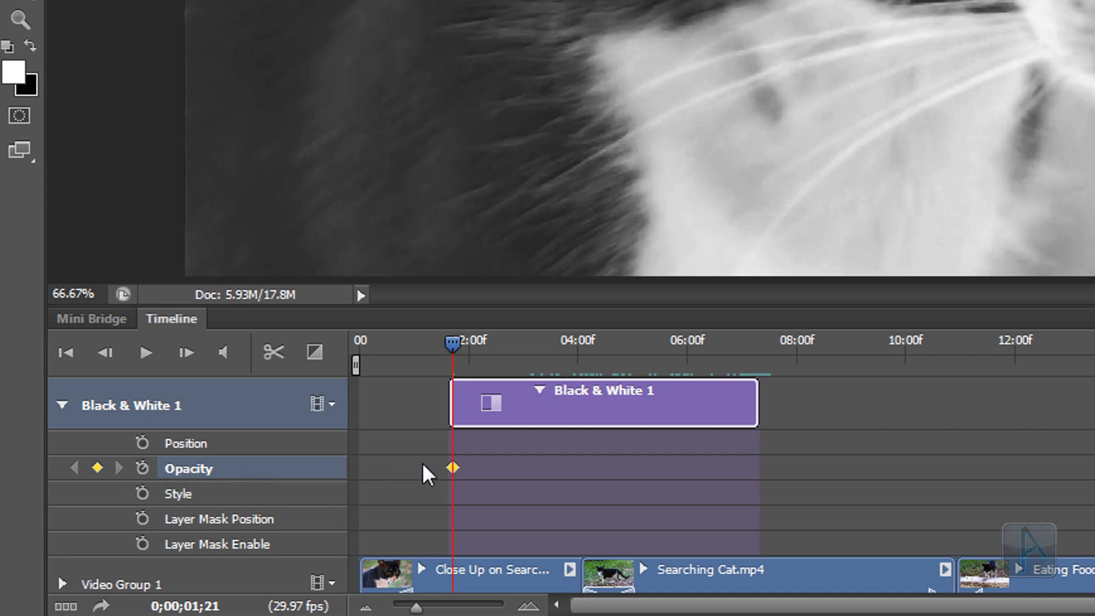
{"action": "mouse_move", "coordinate": [544, 477]}
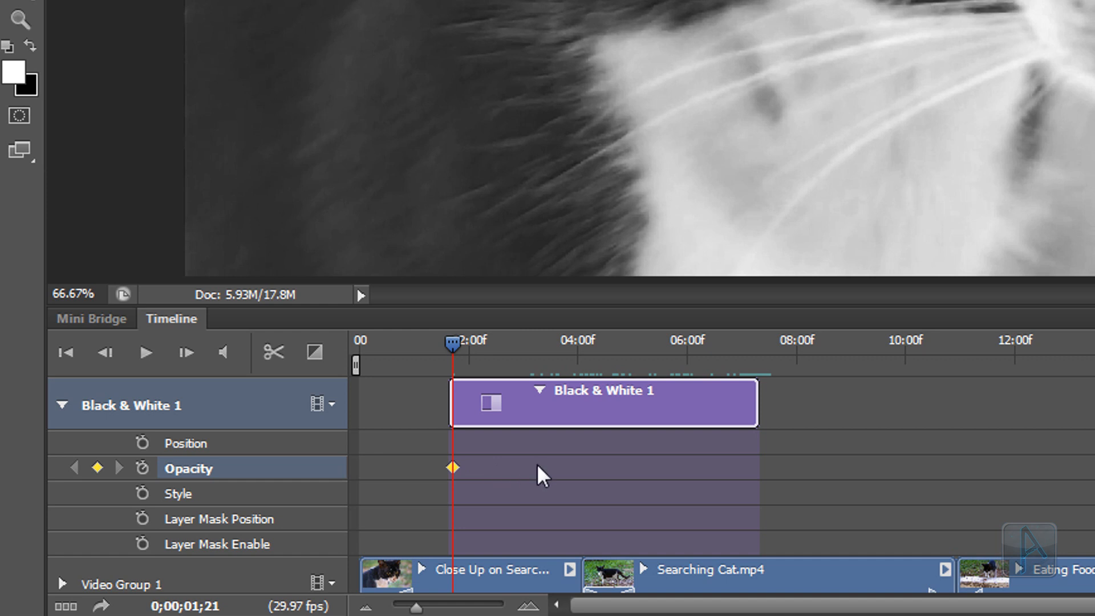
{"action": "mouse_move", "coordinate": [464, 489]}
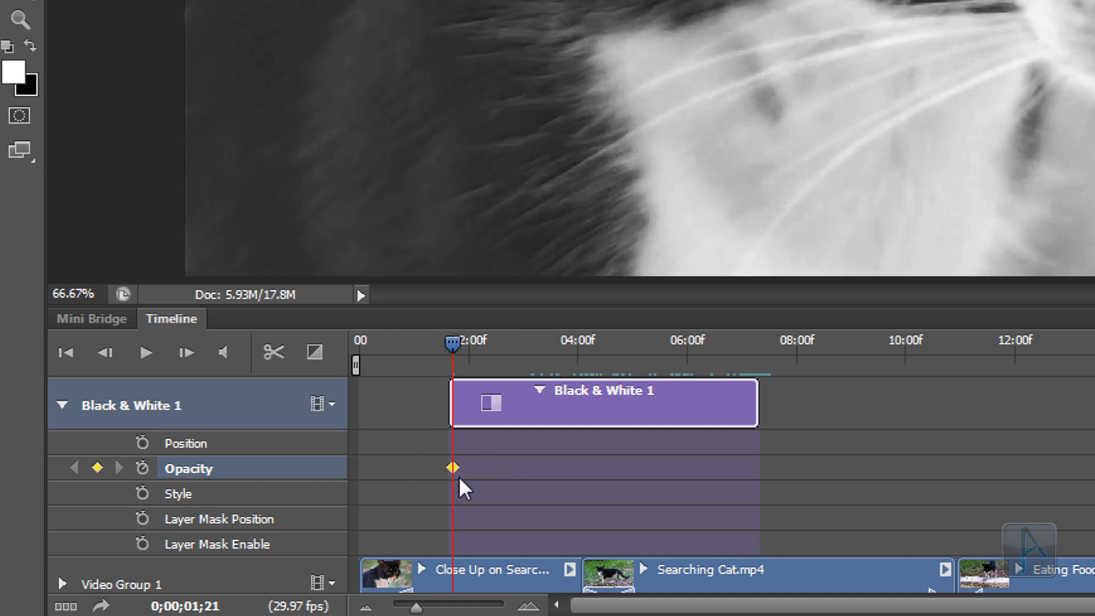
{"action": "mouse_move", "coordinate": [449, 490]}
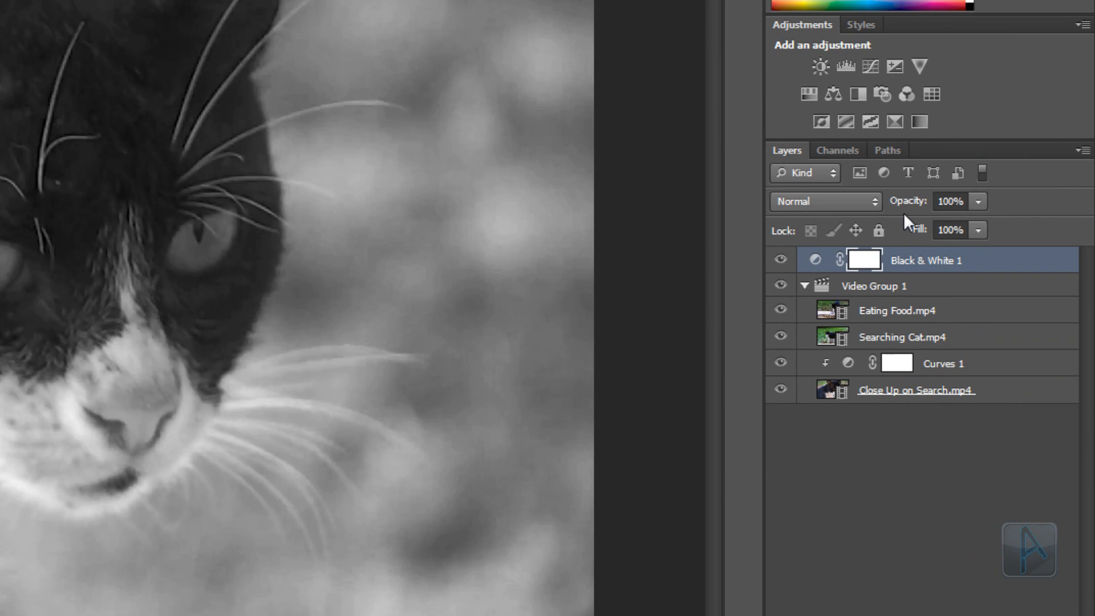
{"action": "mouse_move", "coordinate": [917, 208]}
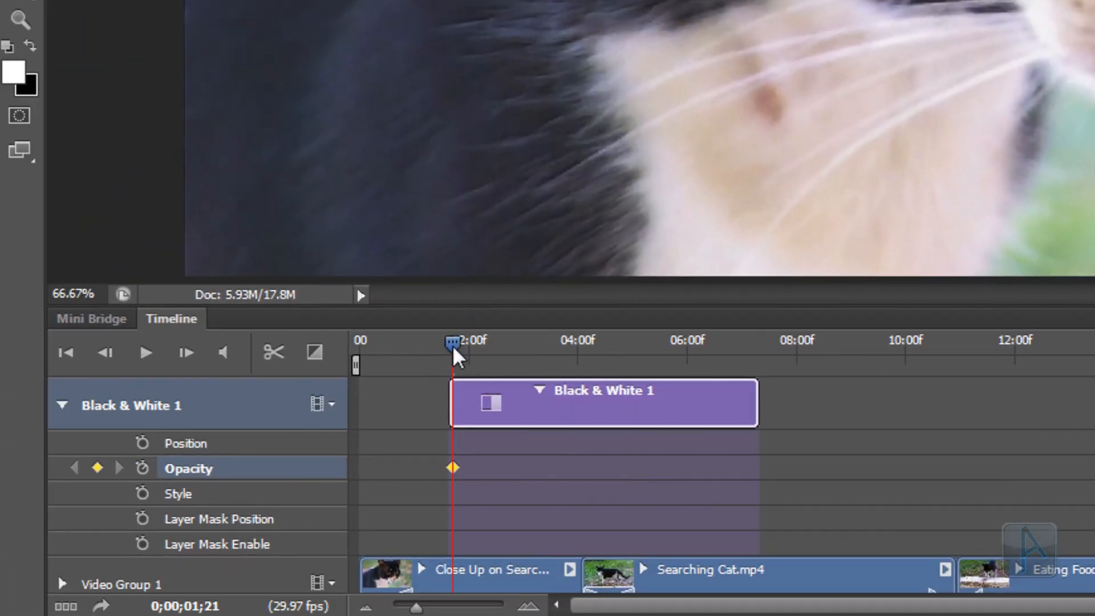
- Add a second Opacity keyframe at 100% just after the 0% start
{"action": "left_click_drag", "start_coordinate": [452, 342], "coordinate": [495, 343]}
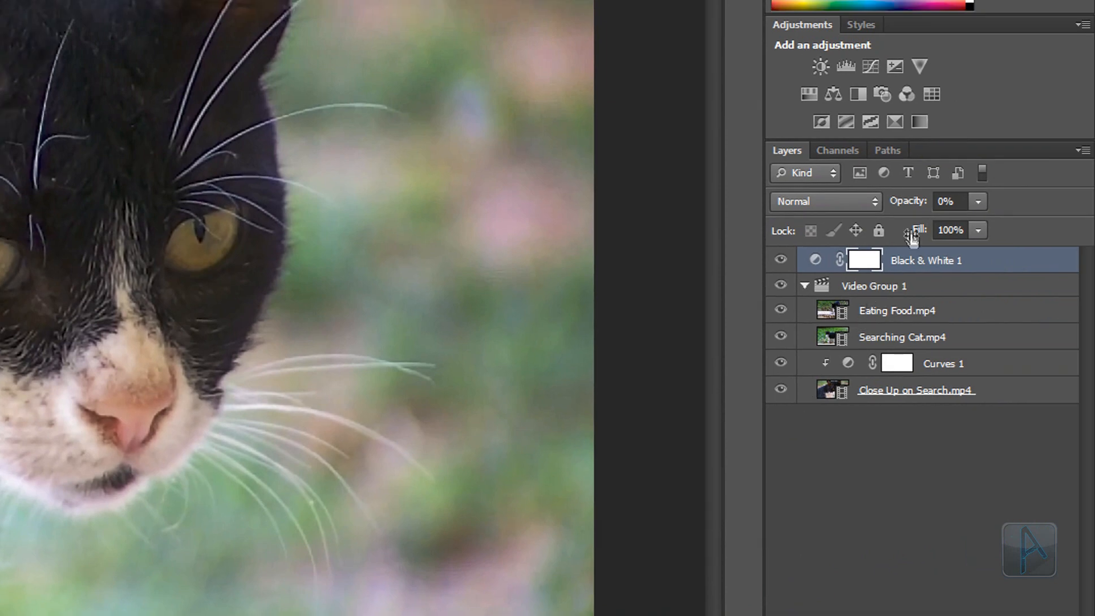
{"action": "type", "text": "100%"}
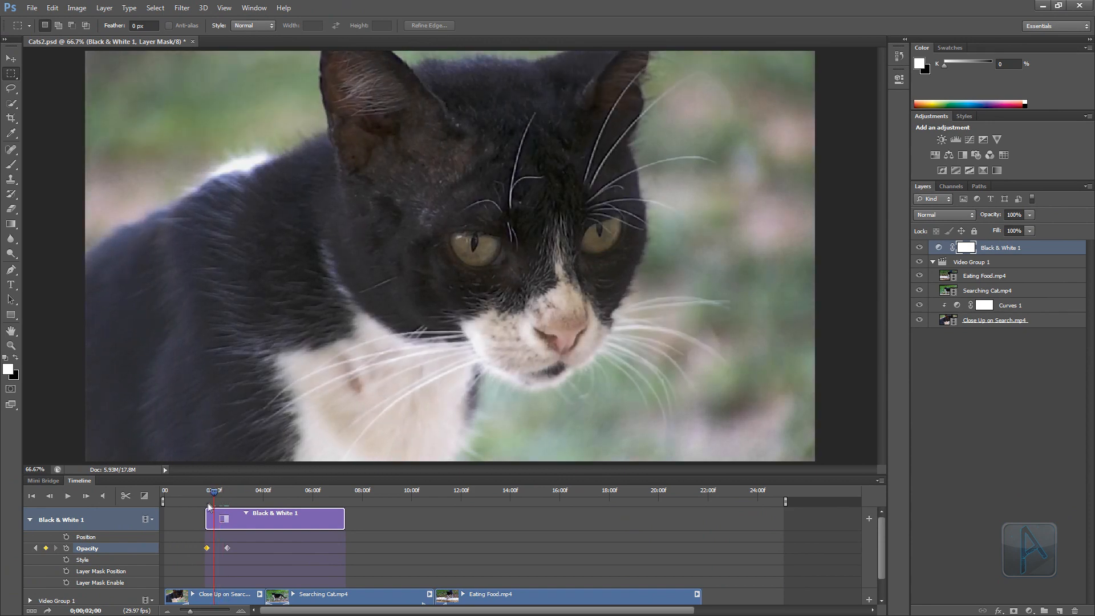
- Add fade-out Opacity keyframes near six seconds and at the clip end, then preview
{"action": "left_click_drag", "start_coordinate": [214, 491], "coordinate": [188, 491]}
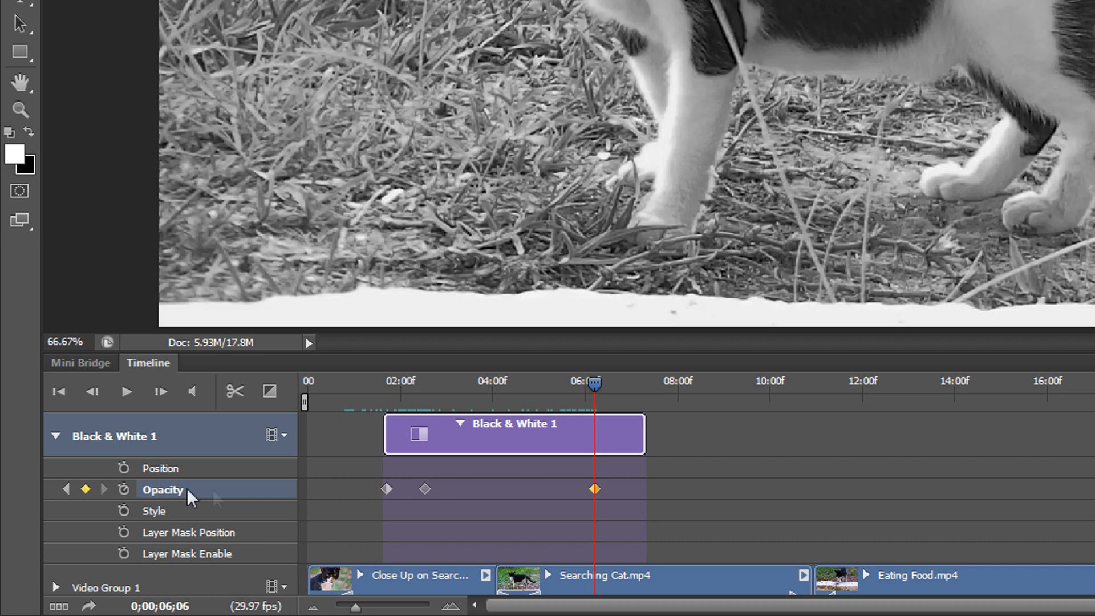
{"action": "mouse_move", "coordinate": [585, 504]}
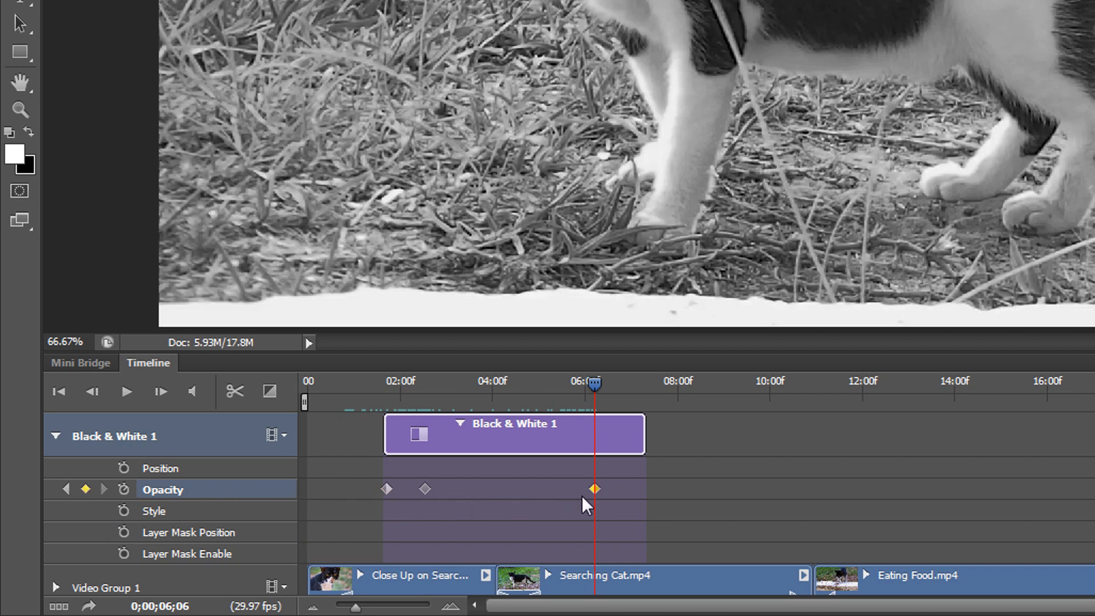
{"action": "mouse_move", "coordinate": [445, 496]}
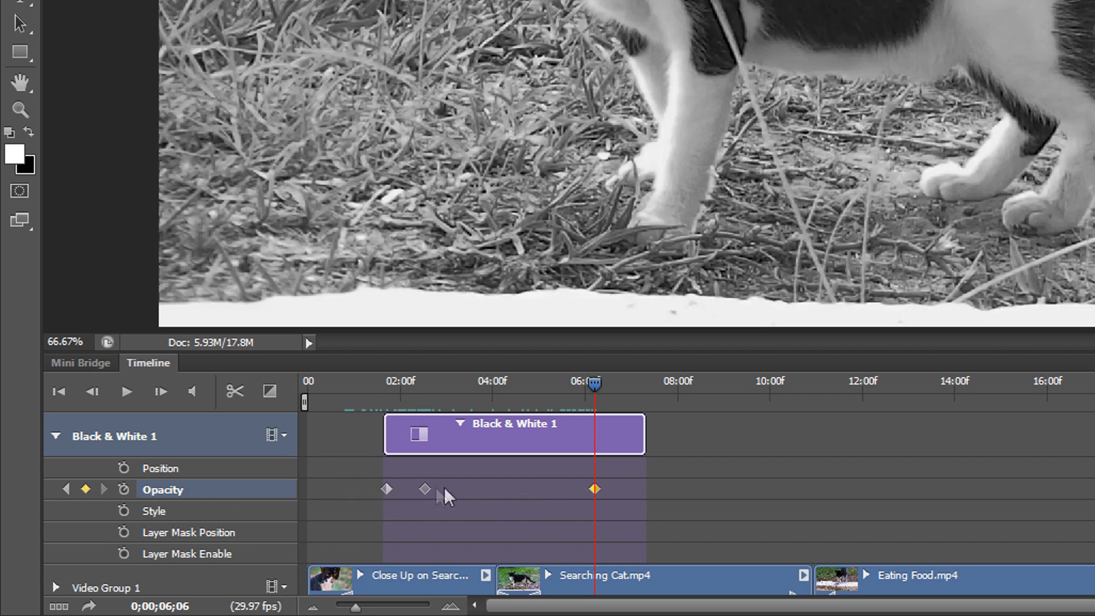
{"action": "mouse_move", "coordinate": [534, 496]}
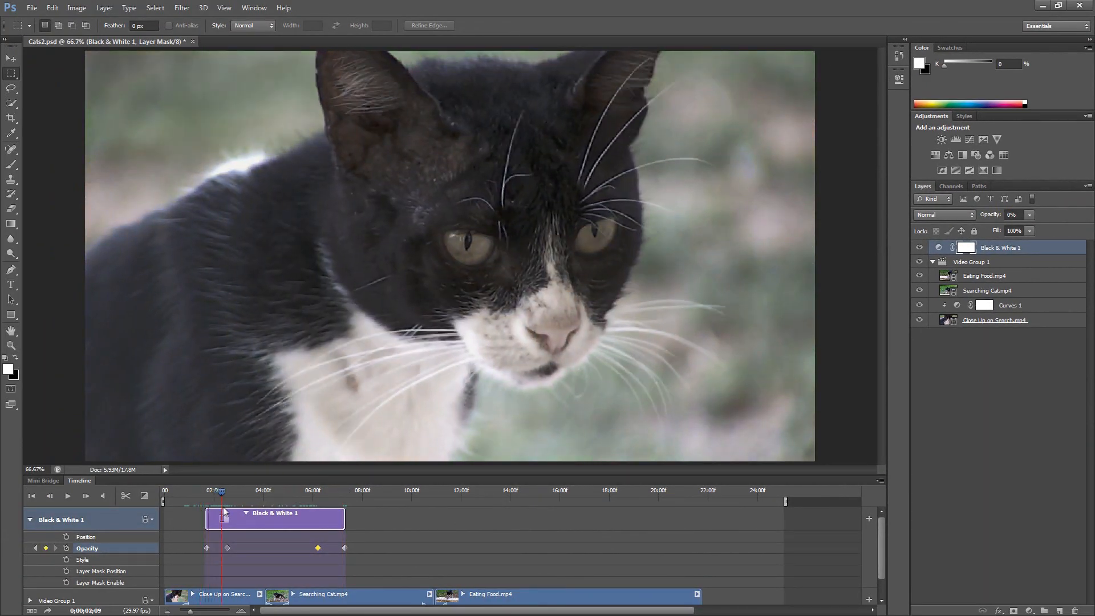
{"action": "left_click_drag", "start_coordinate": [222, 493], "coordinate": [342, 492]}
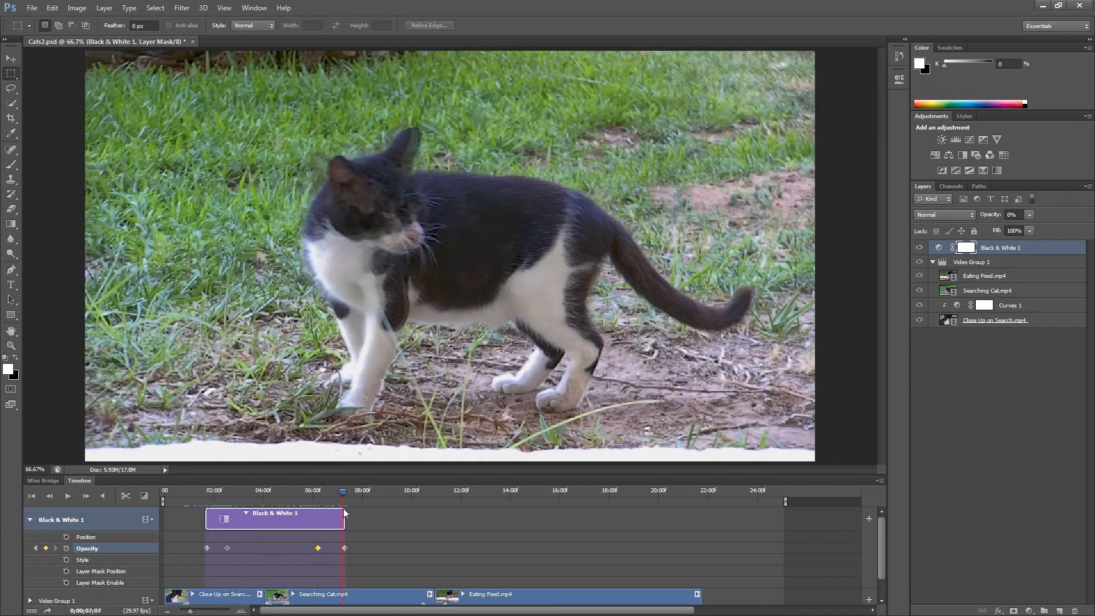